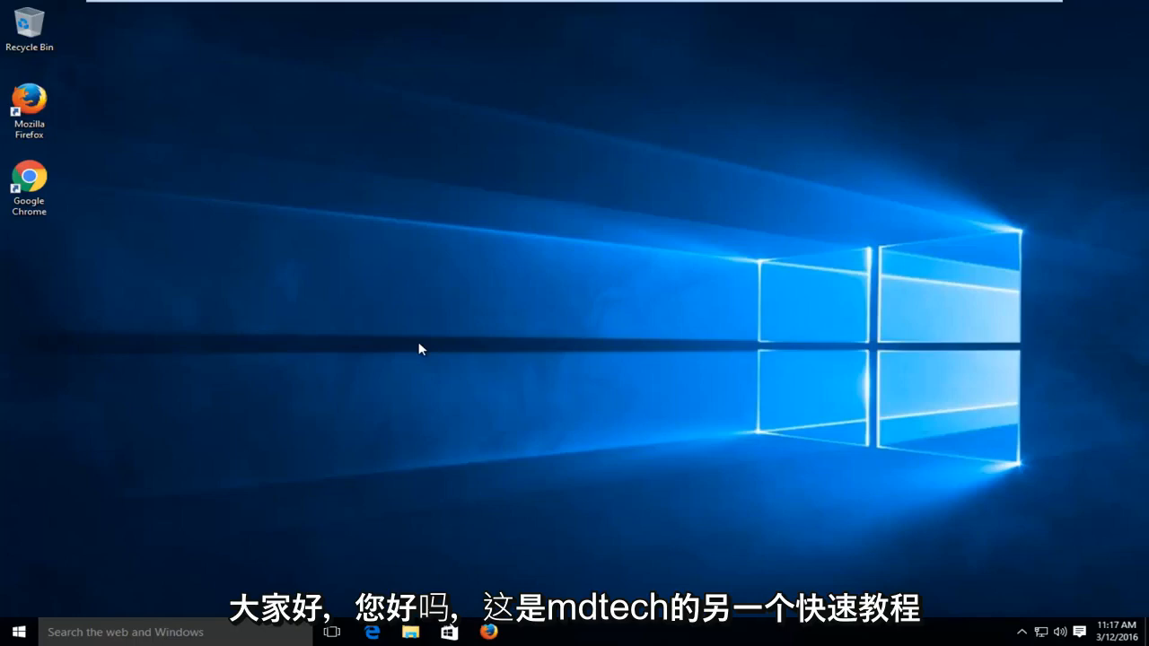
mouse_move(429, 334)
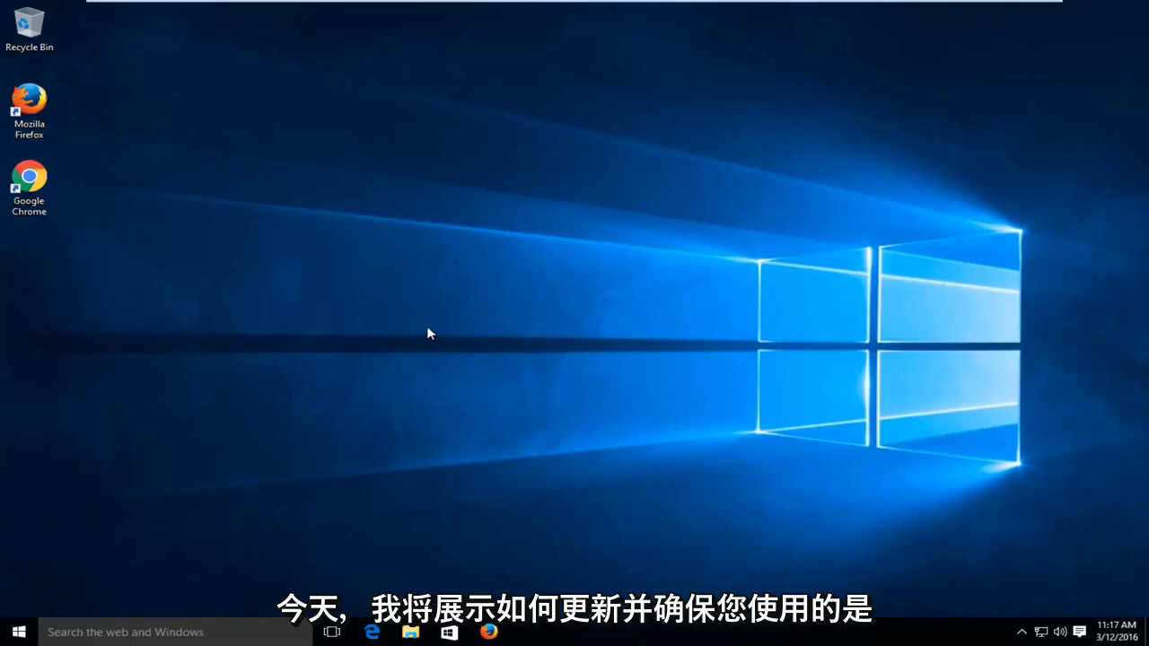
mouse_move(428, 330)
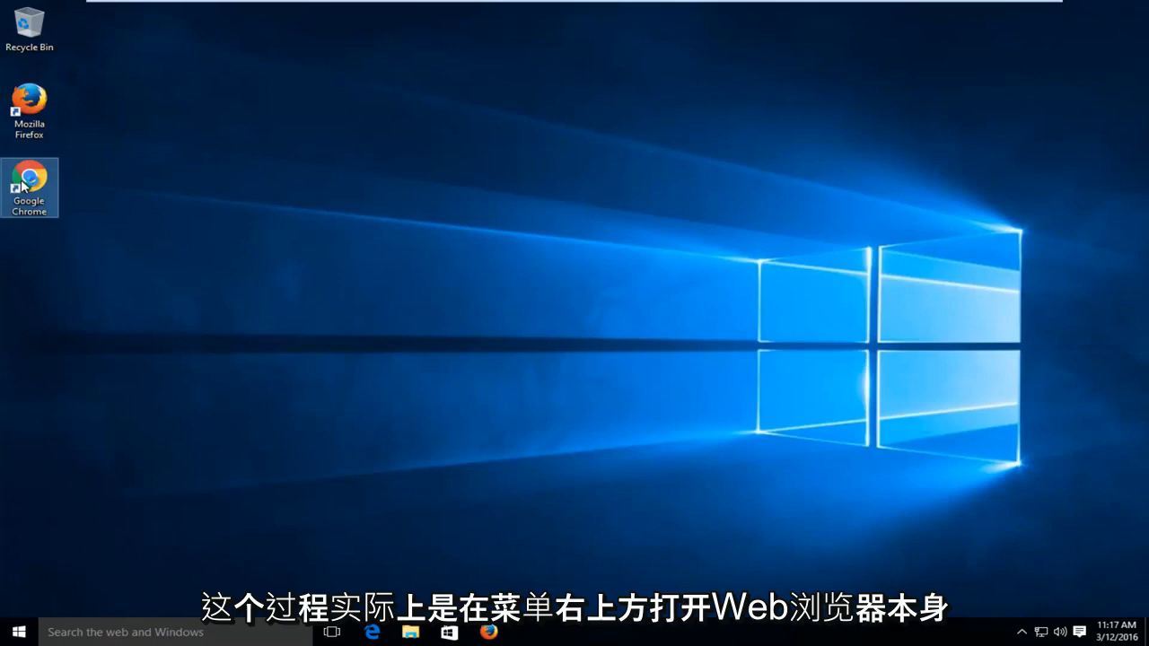
Launch Google Chrome from the desktop shortcut to its Set up Chrome sign-in page.
double_click(30, 186)
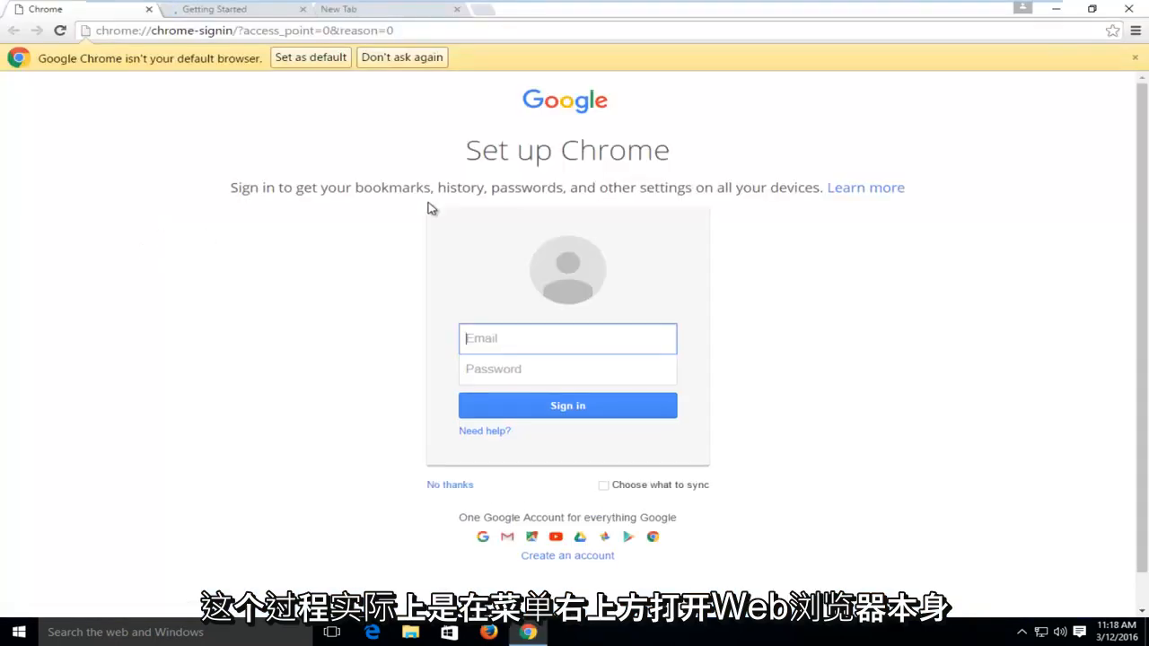
mouse_move(1136, 29)
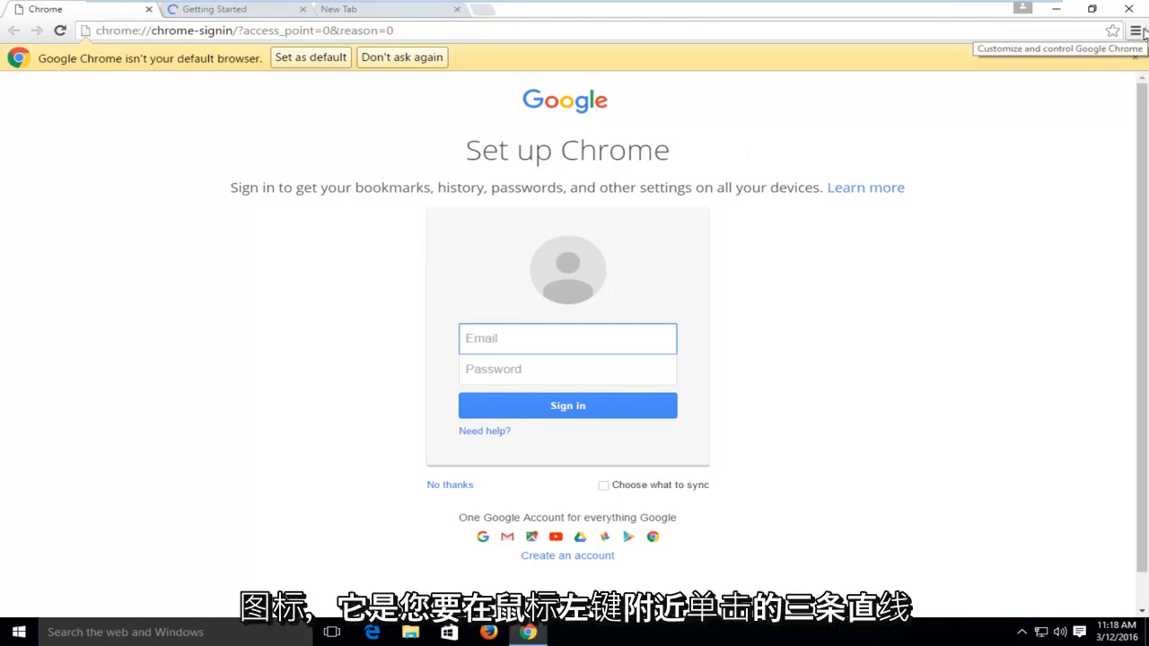
mouse_move(1136, 31)
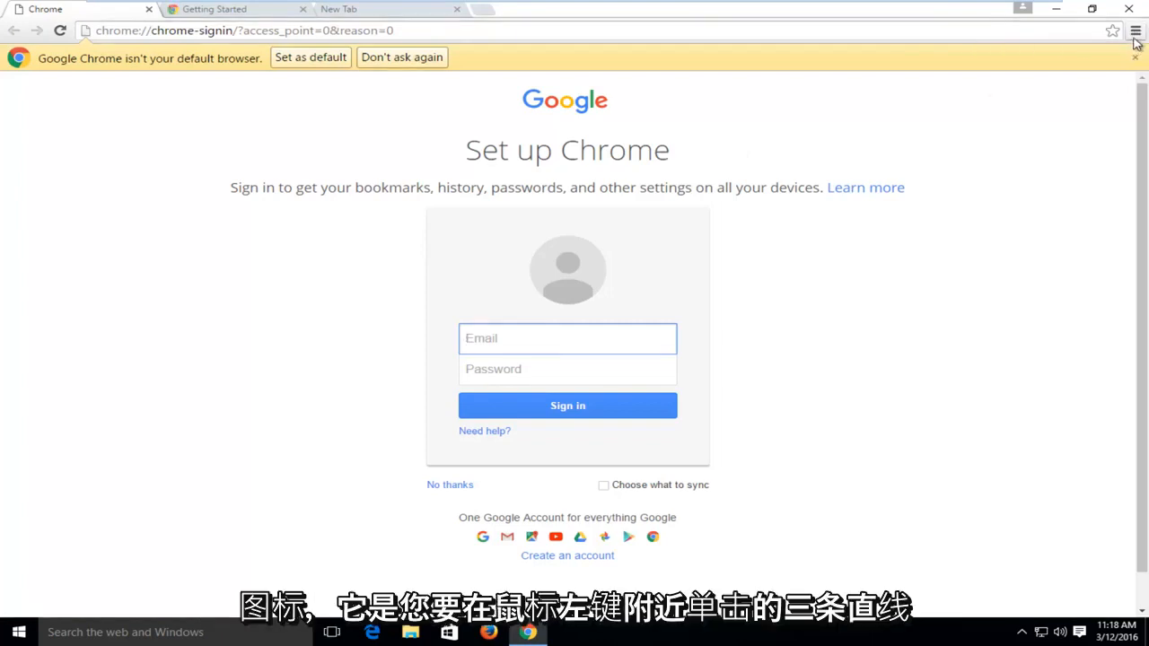
Reveal the Customize and control menu with its Help submenu expanded.
left_click(1136, 30)
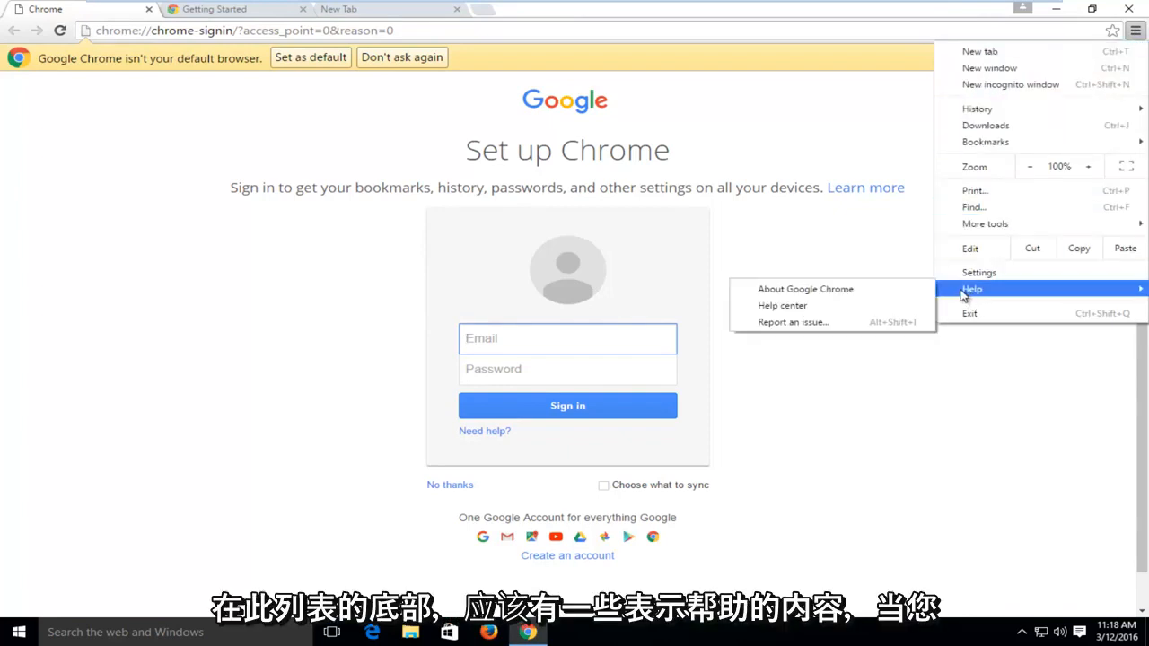
mouse_move(972, 294)
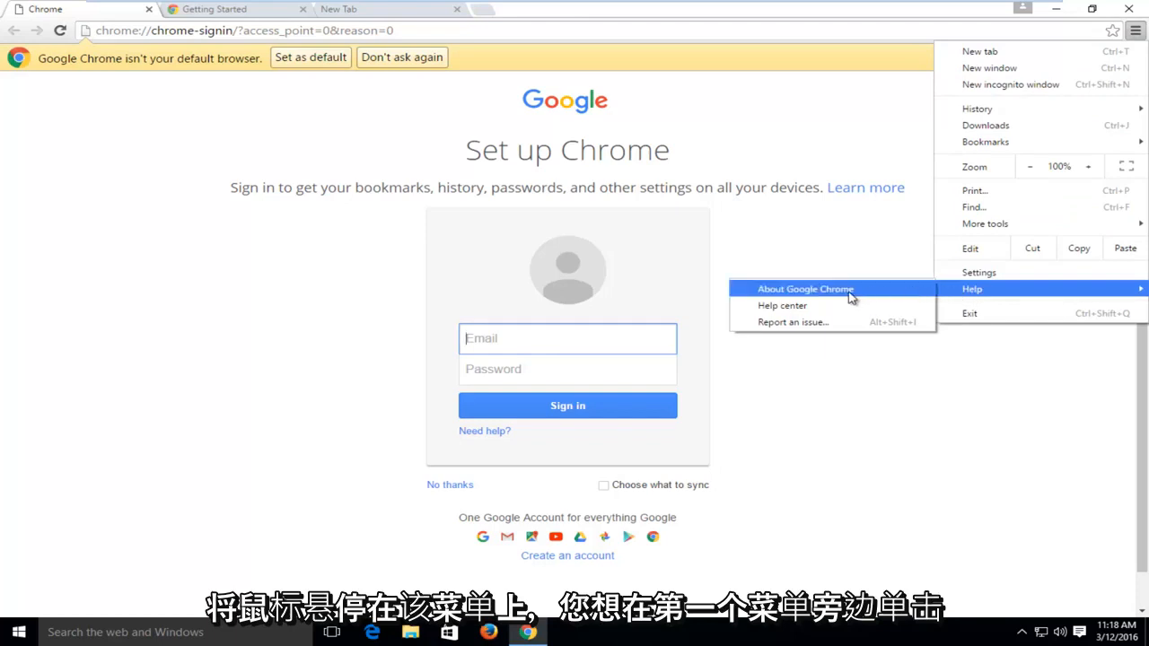
mouse_move(789, 294)
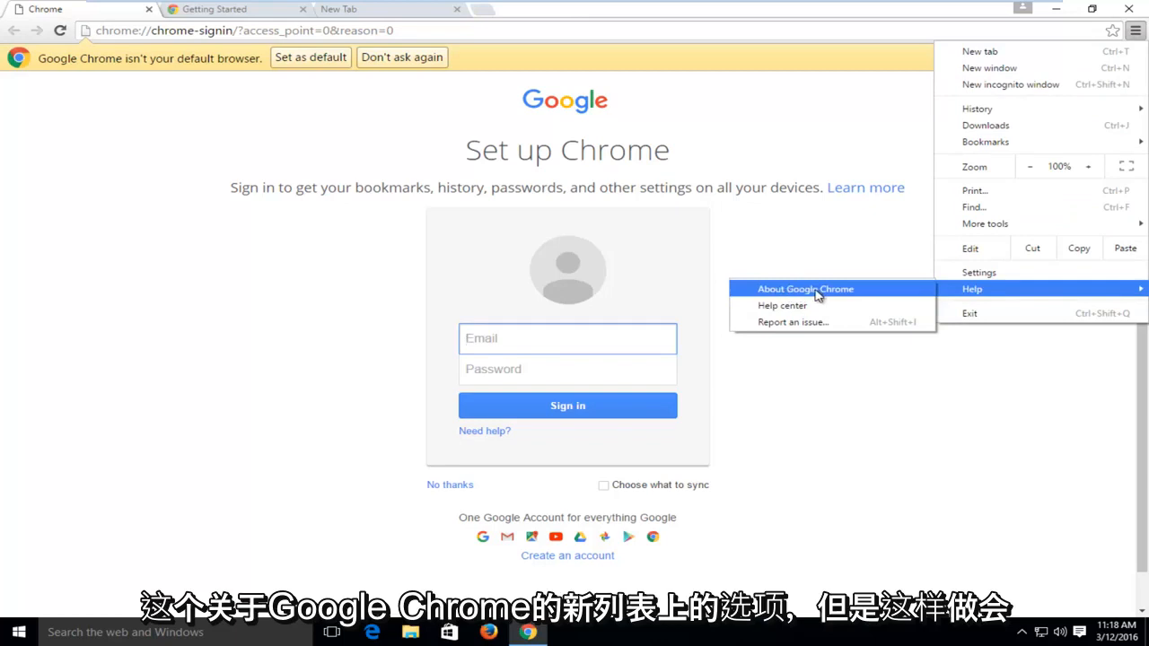
mouse_move(808, 296)
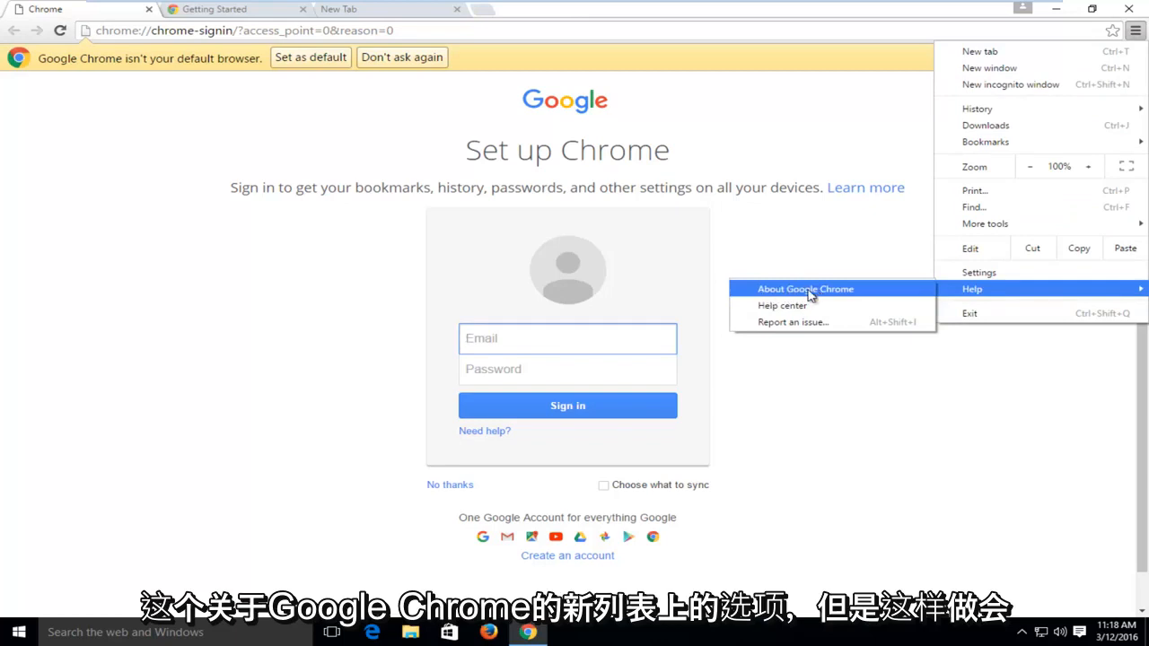
Show chrome://help with version 49.0.2623.87 m and 'Google Chrome is up to date'.
left_click(805, 288)
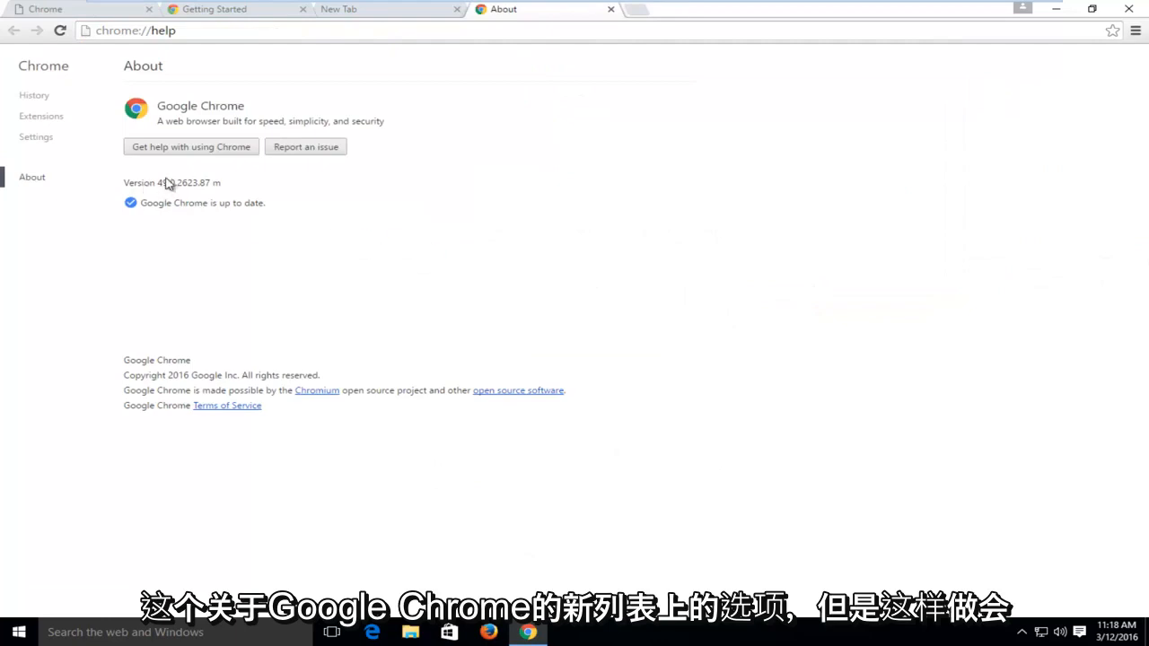
mouse_move(141, 213)
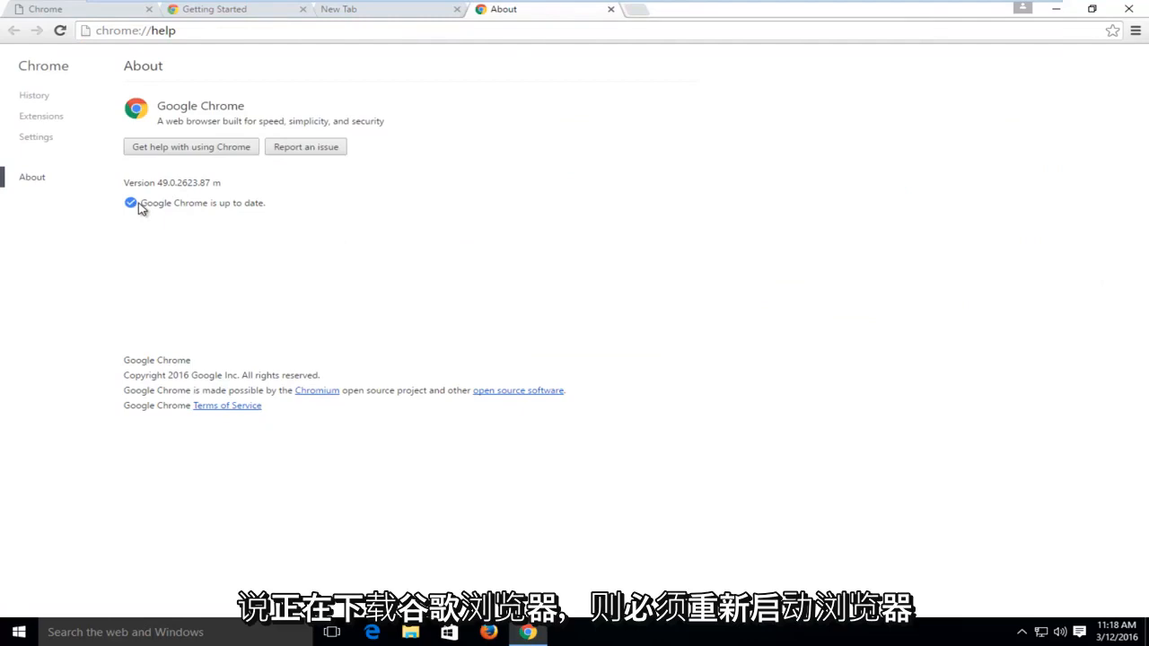
mouse_move(252, 209)
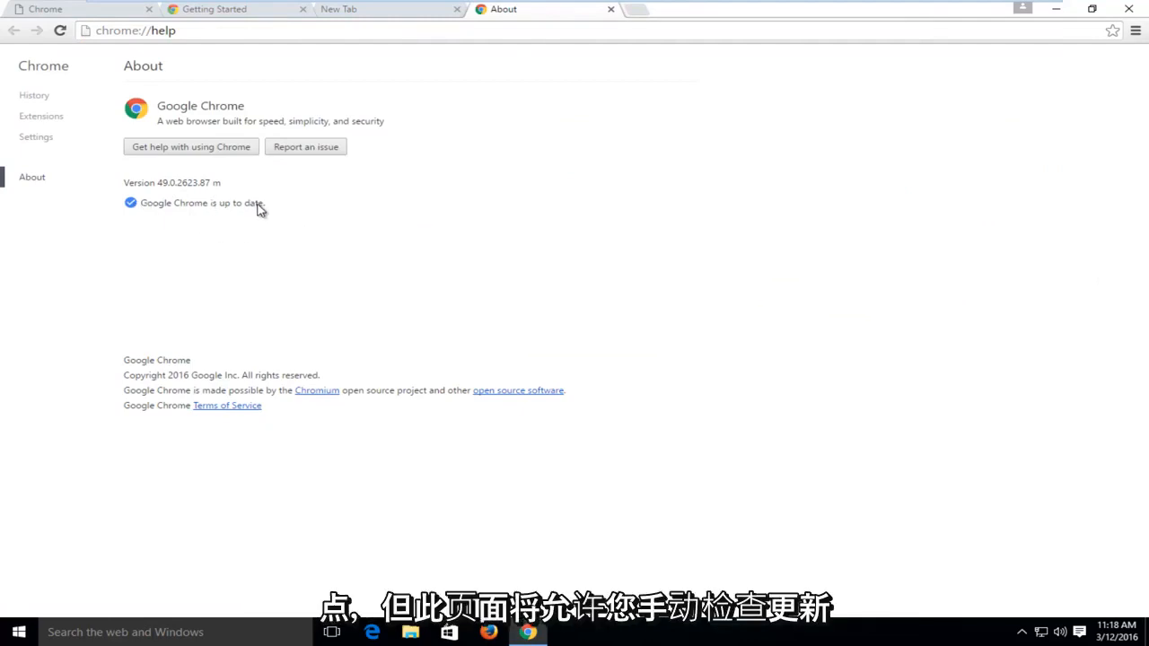
mouse_move(166, 206)
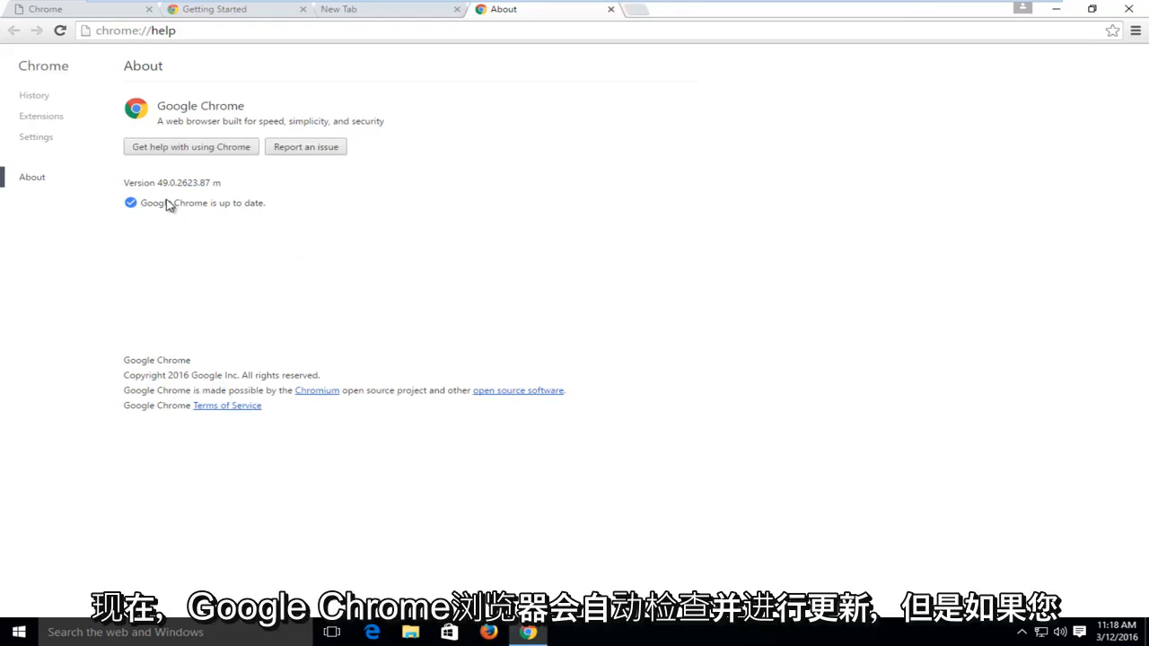
mouse_move(290, 272)
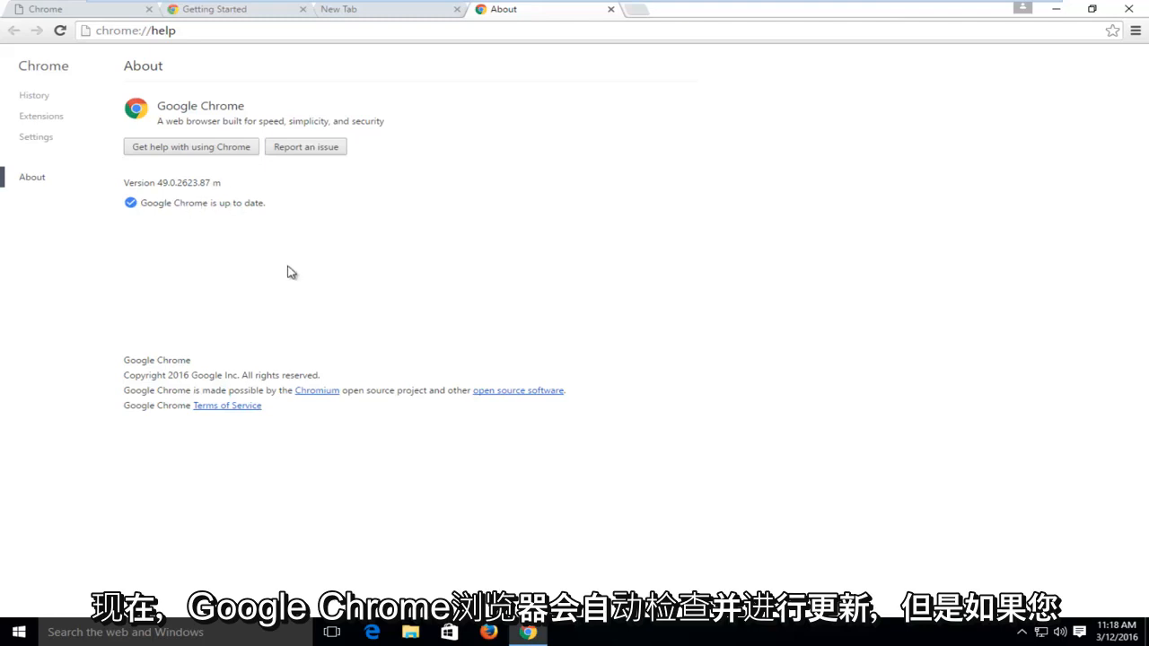
mouse_move(258, 275)
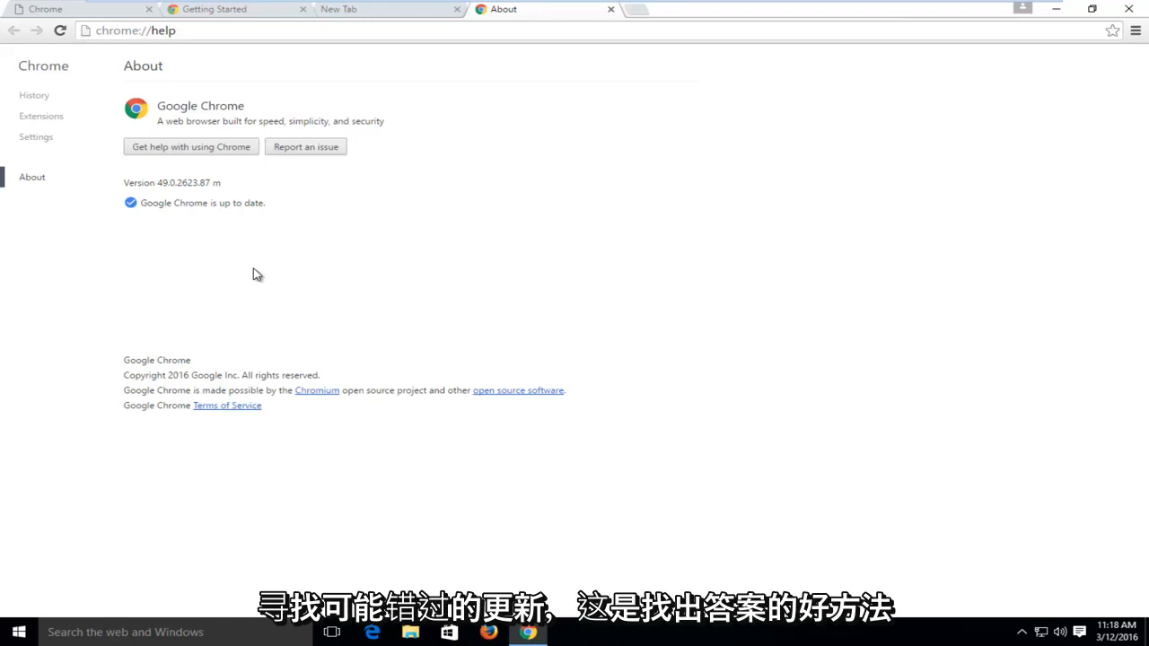
mouse_move(179, 207)
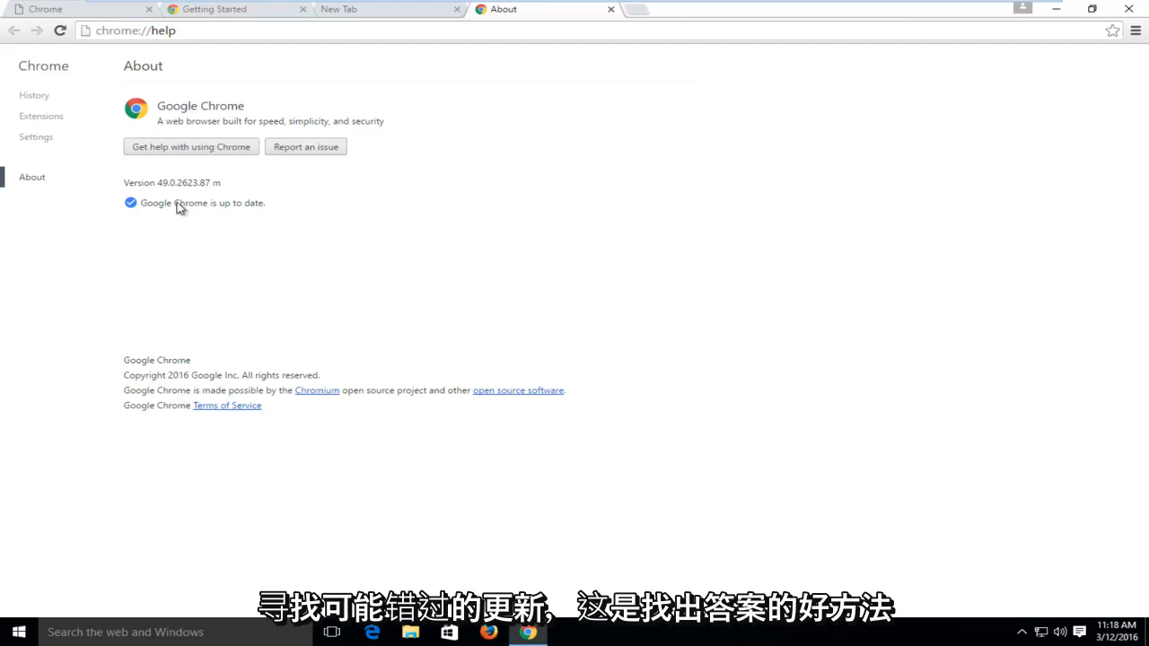